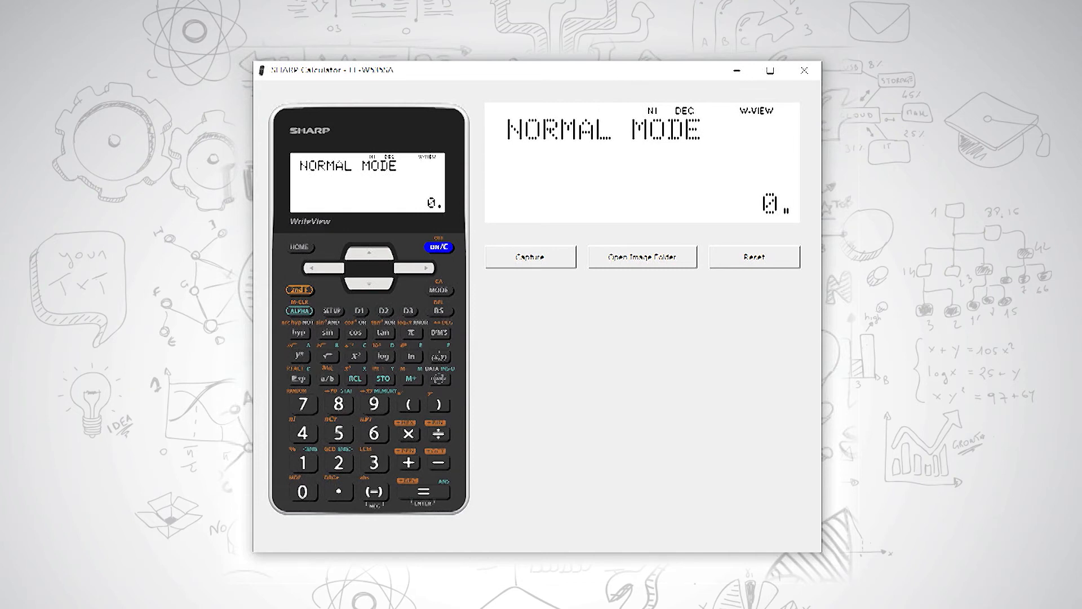
Enter 56 and apply the 2ndF →BIN conversion to show binary 111000
click(338, 433)
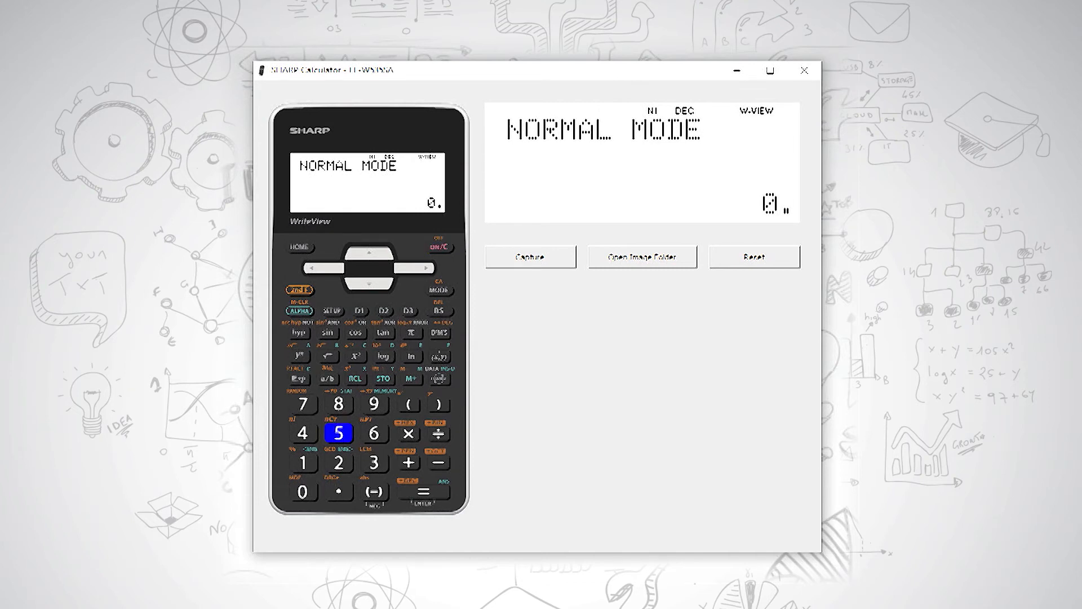
click(373, 433)
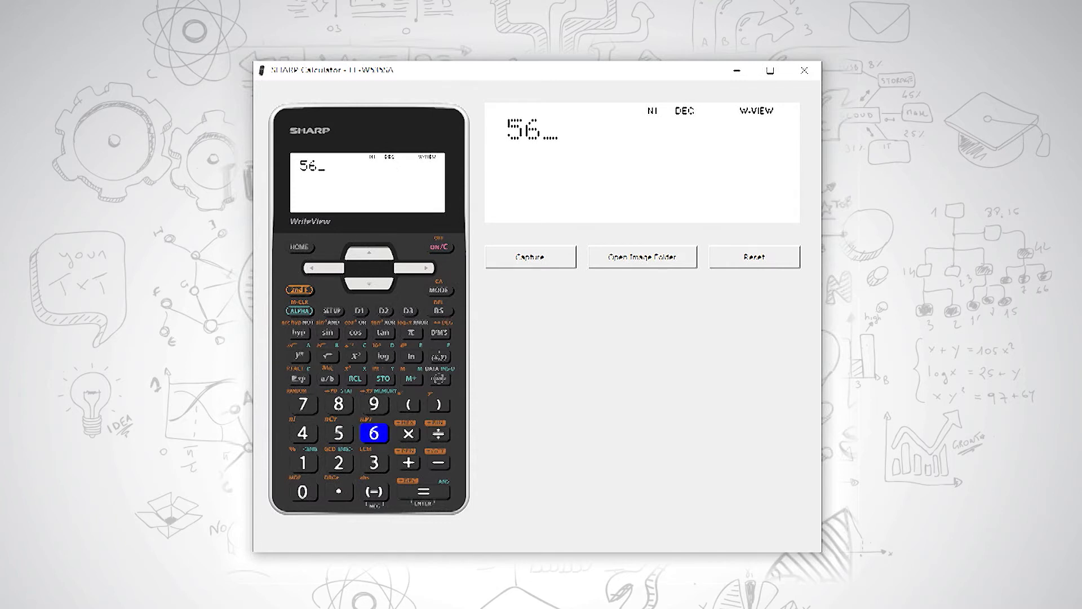
click(298, 289)
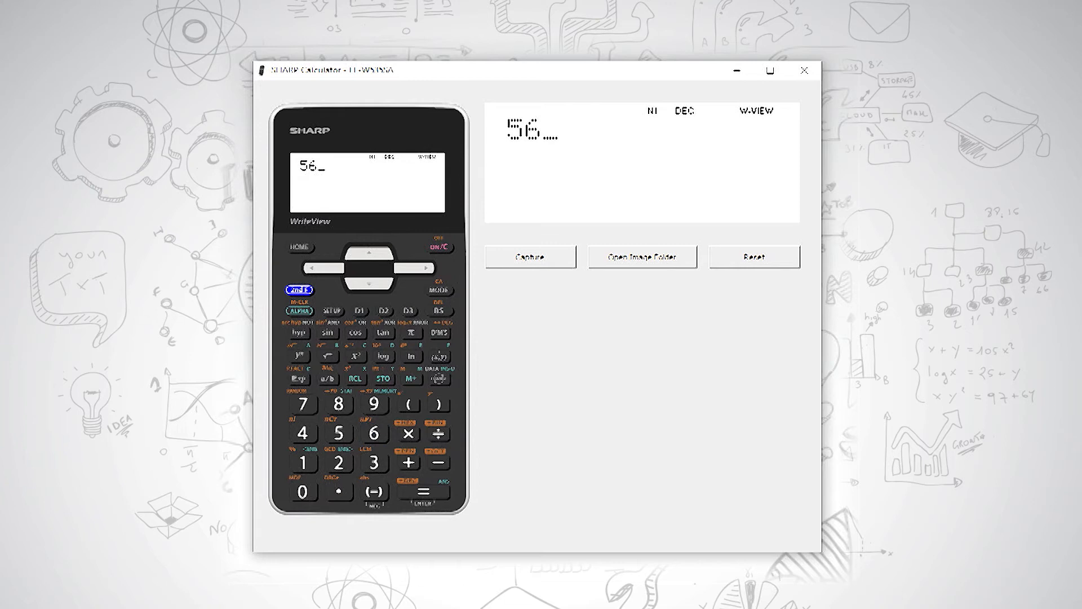
click(298, 289)
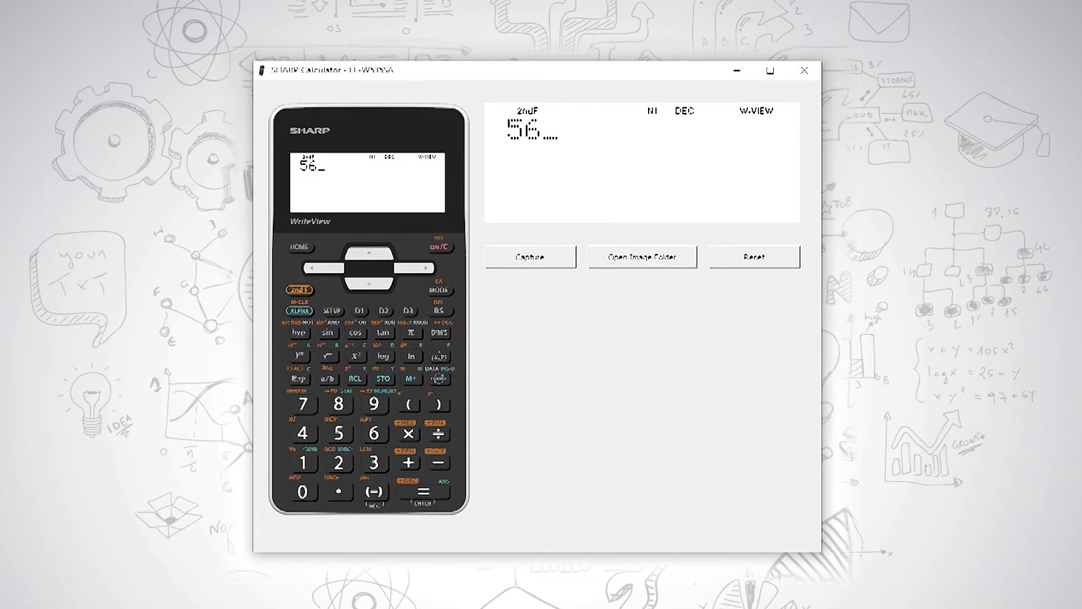
click(439, 433)
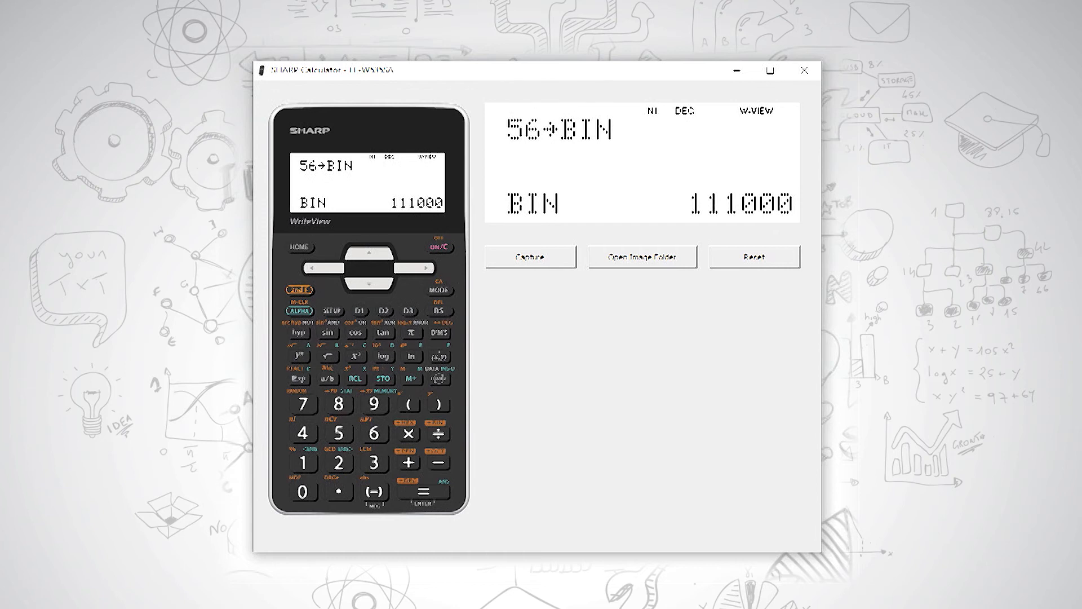
Clear the display and enter the binary number 10010
click(437, 247)
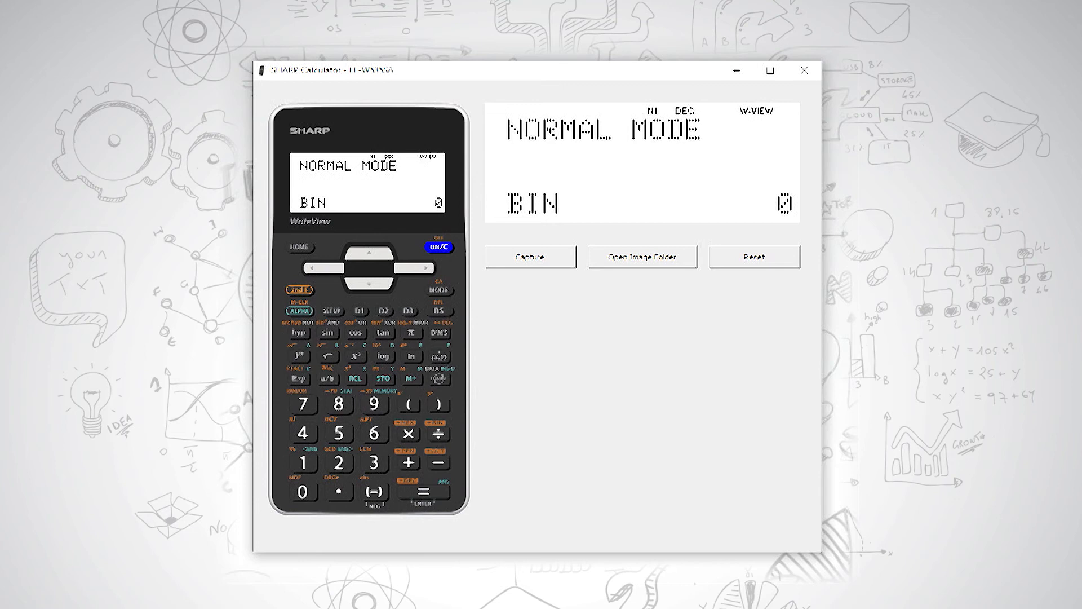
click(302, 462)
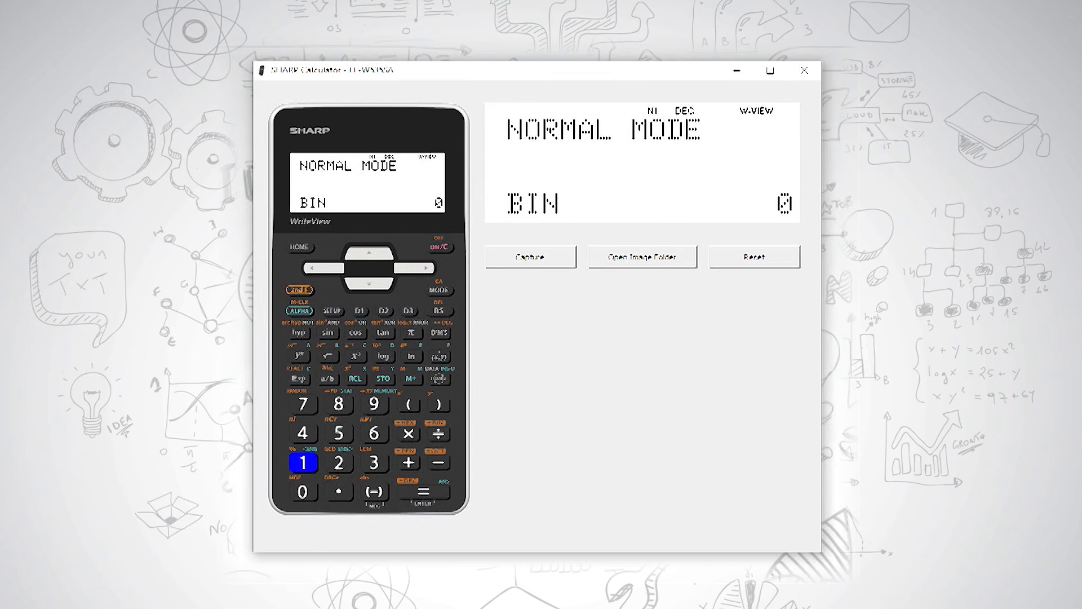
click(302, 463)
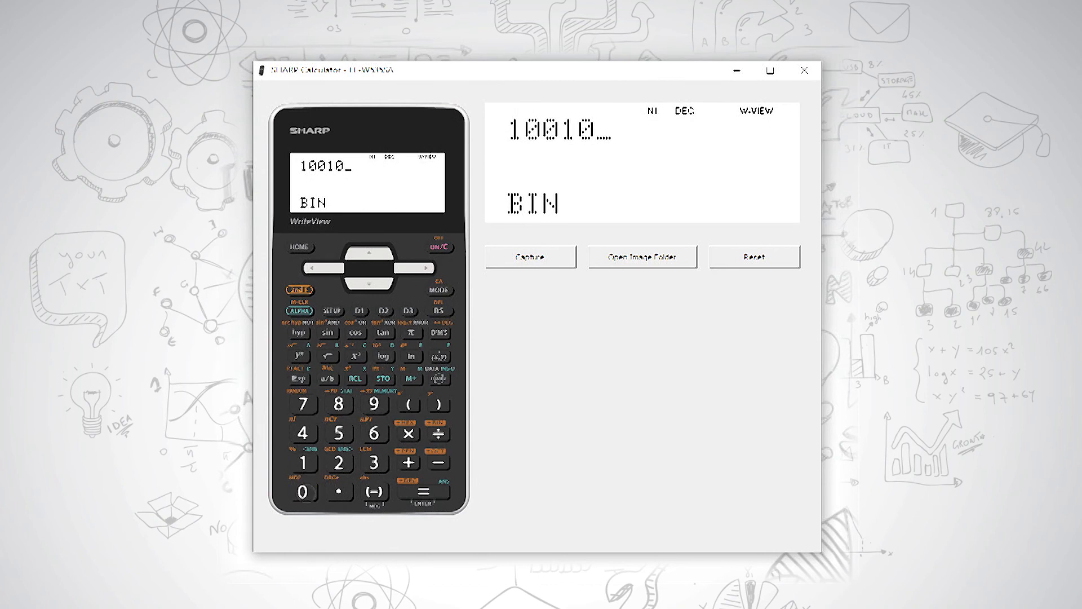
Apply the 2ndF →DEC conversion to show decimal 18
click(299, 289)
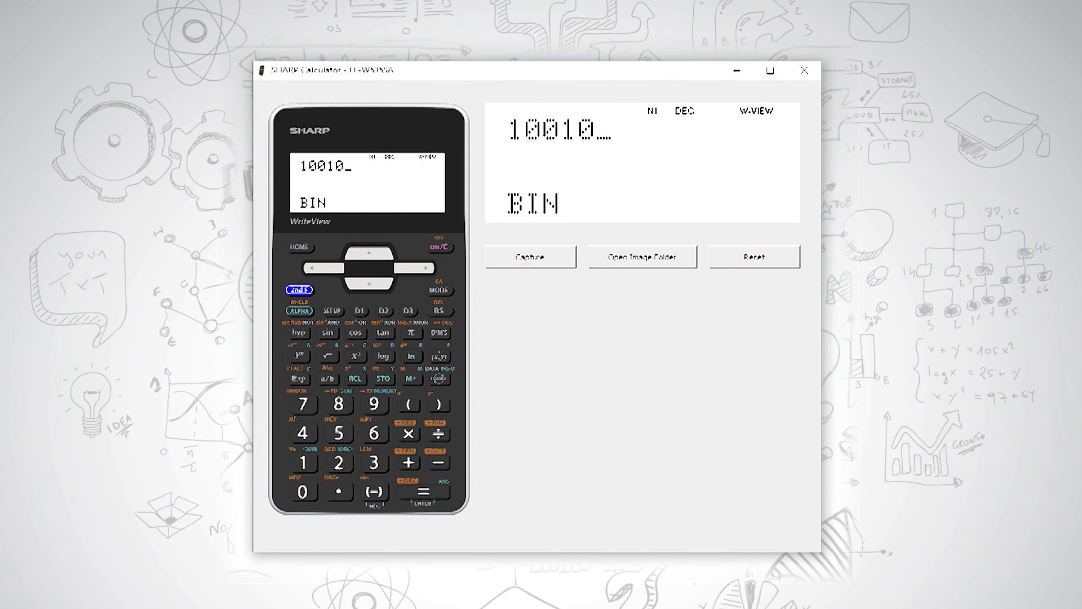
click(298, 290)
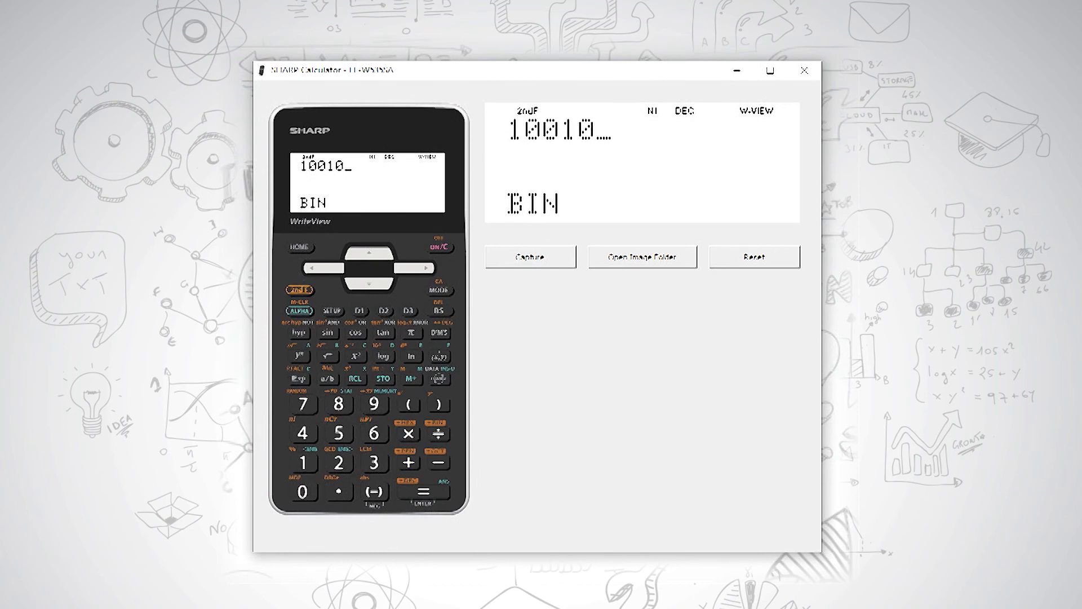
click(439, 462)
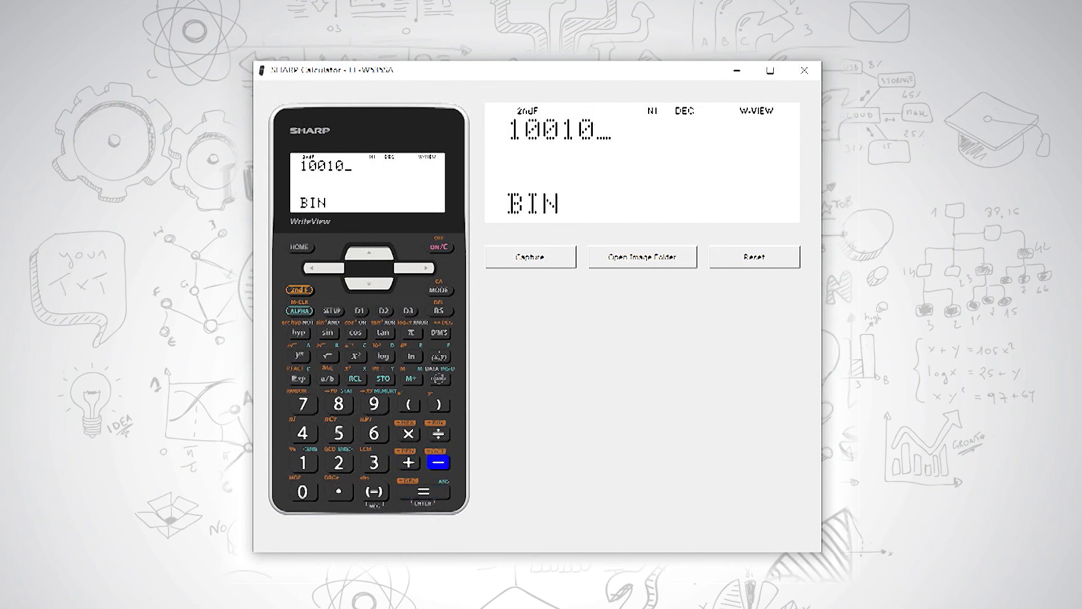
click(422, 490)
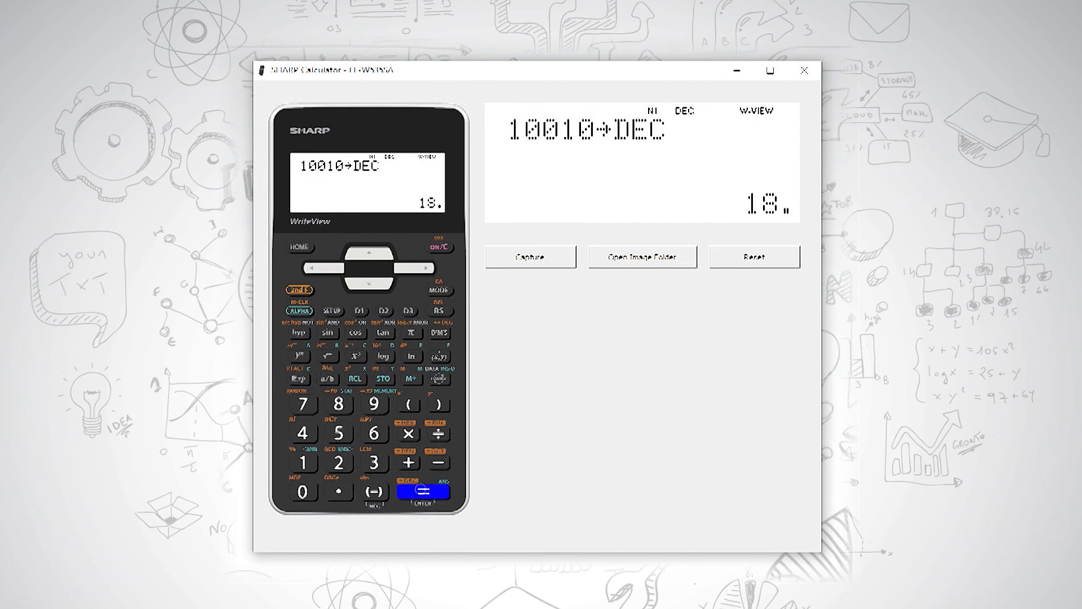